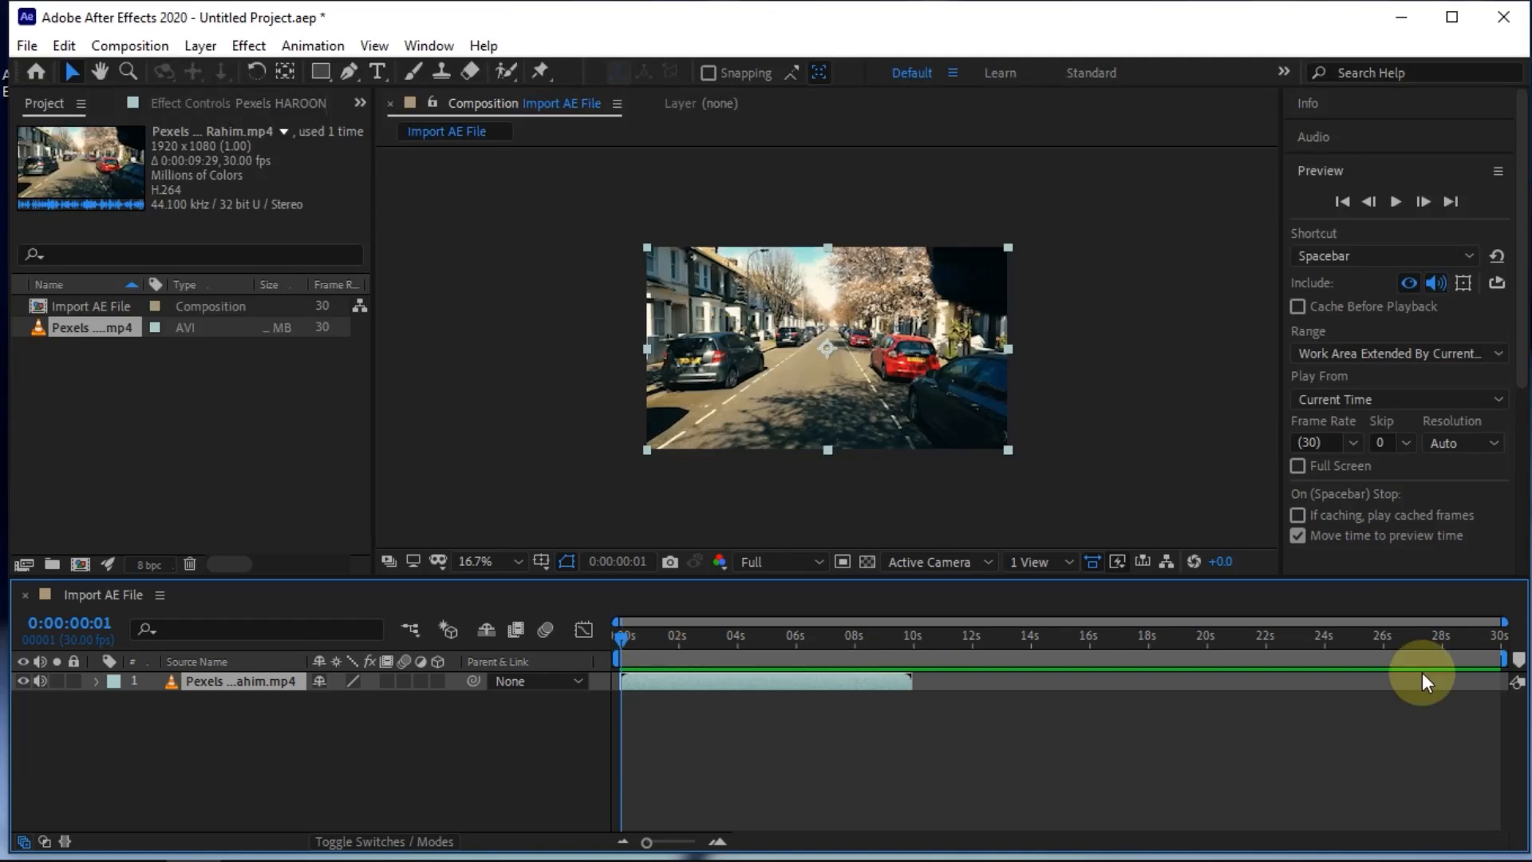
mouse_move(947, 672)
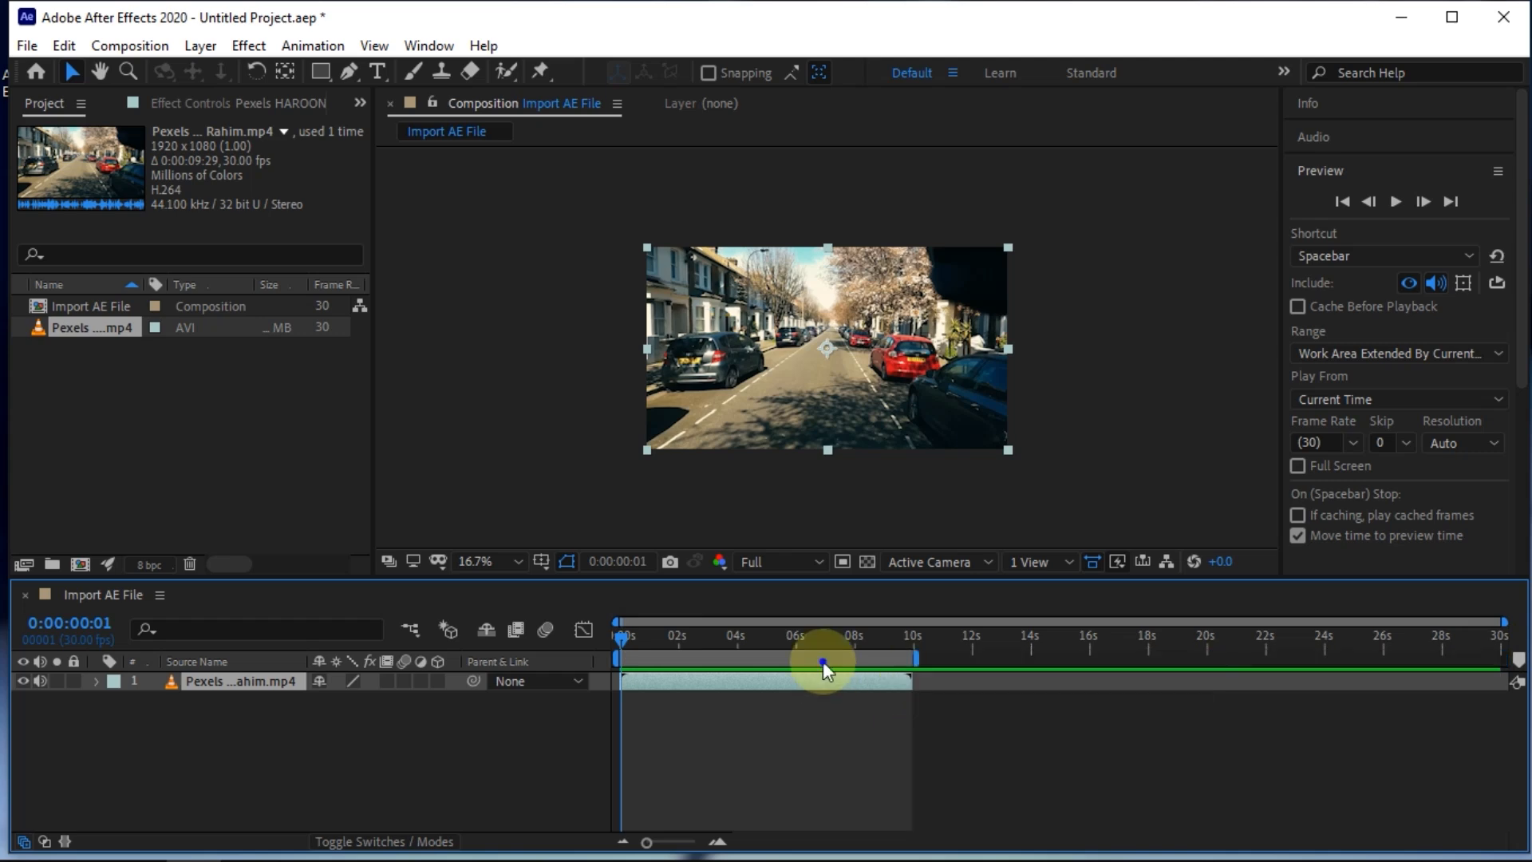
Step: Trim the Import AE File composition to the roughly 10-second work area
right_click(822, 659)
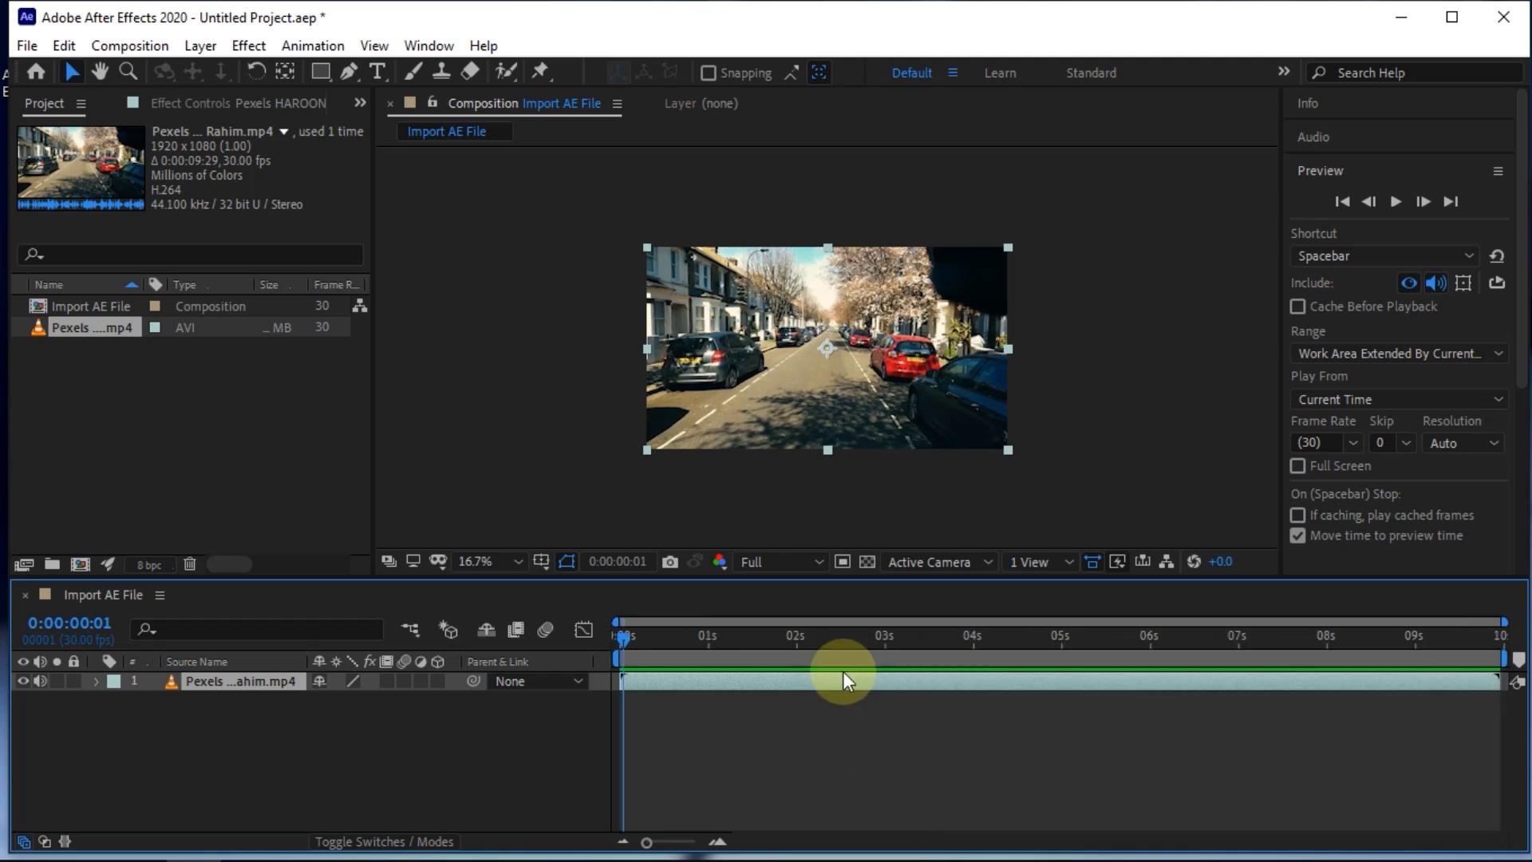
mouse_move(799, 661)
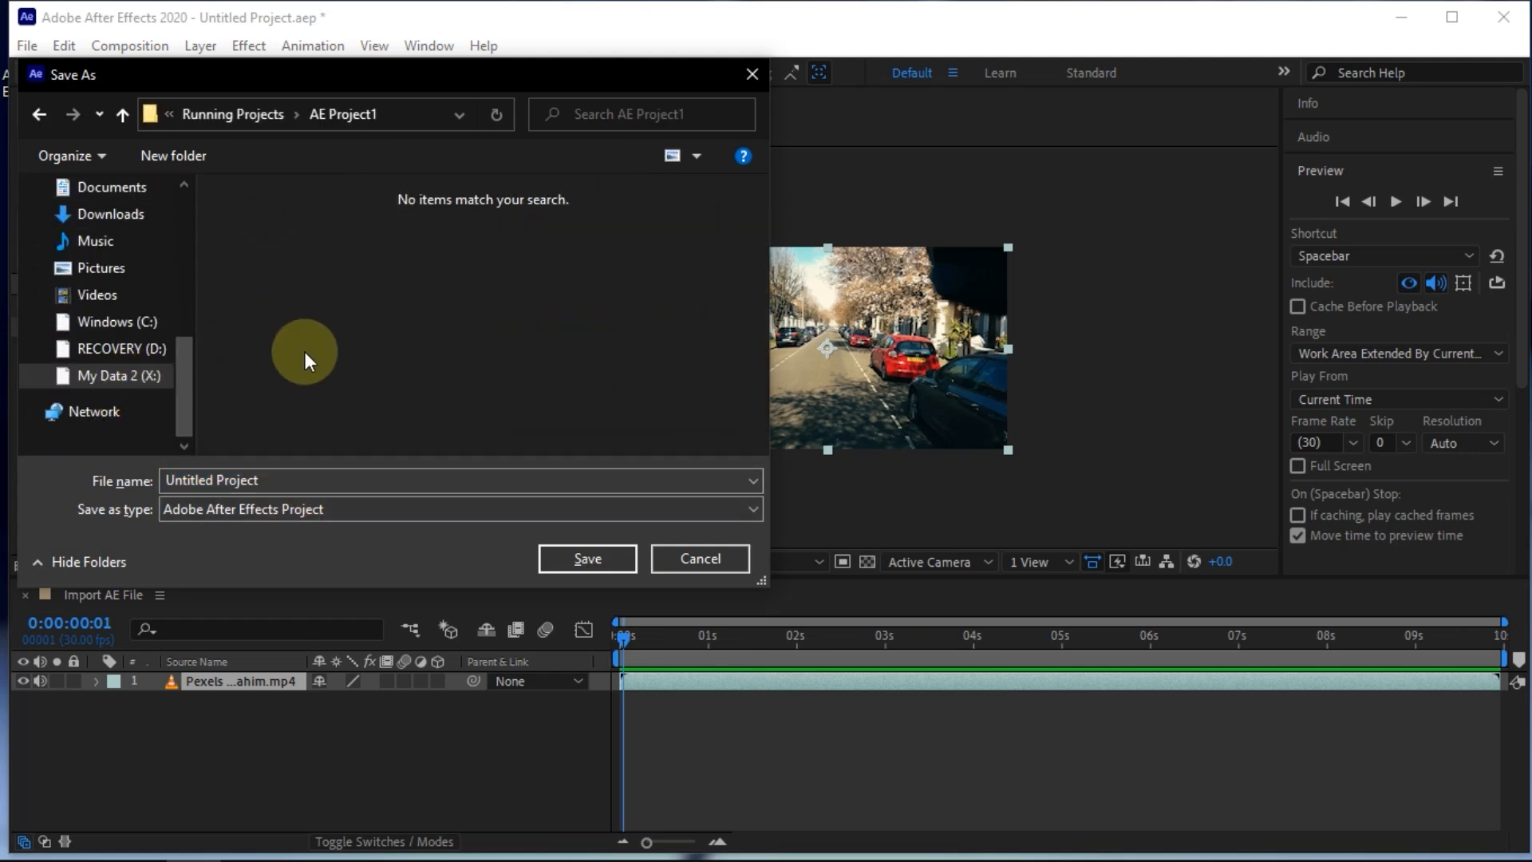
Step: Save the project as 'Import AE File' in the AE Project1 folder
text(lm)
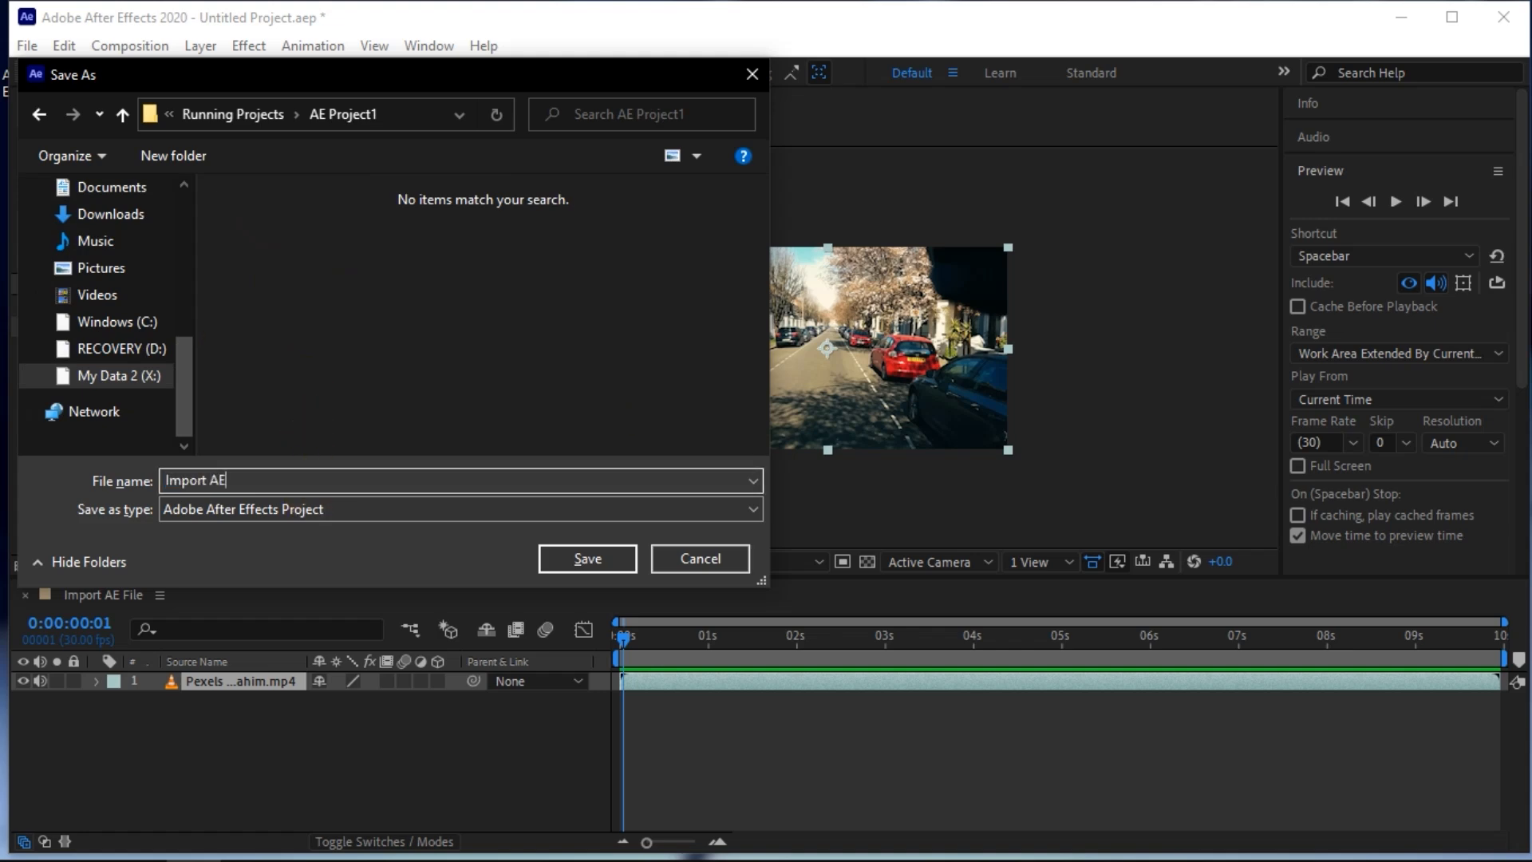
text(Fo)
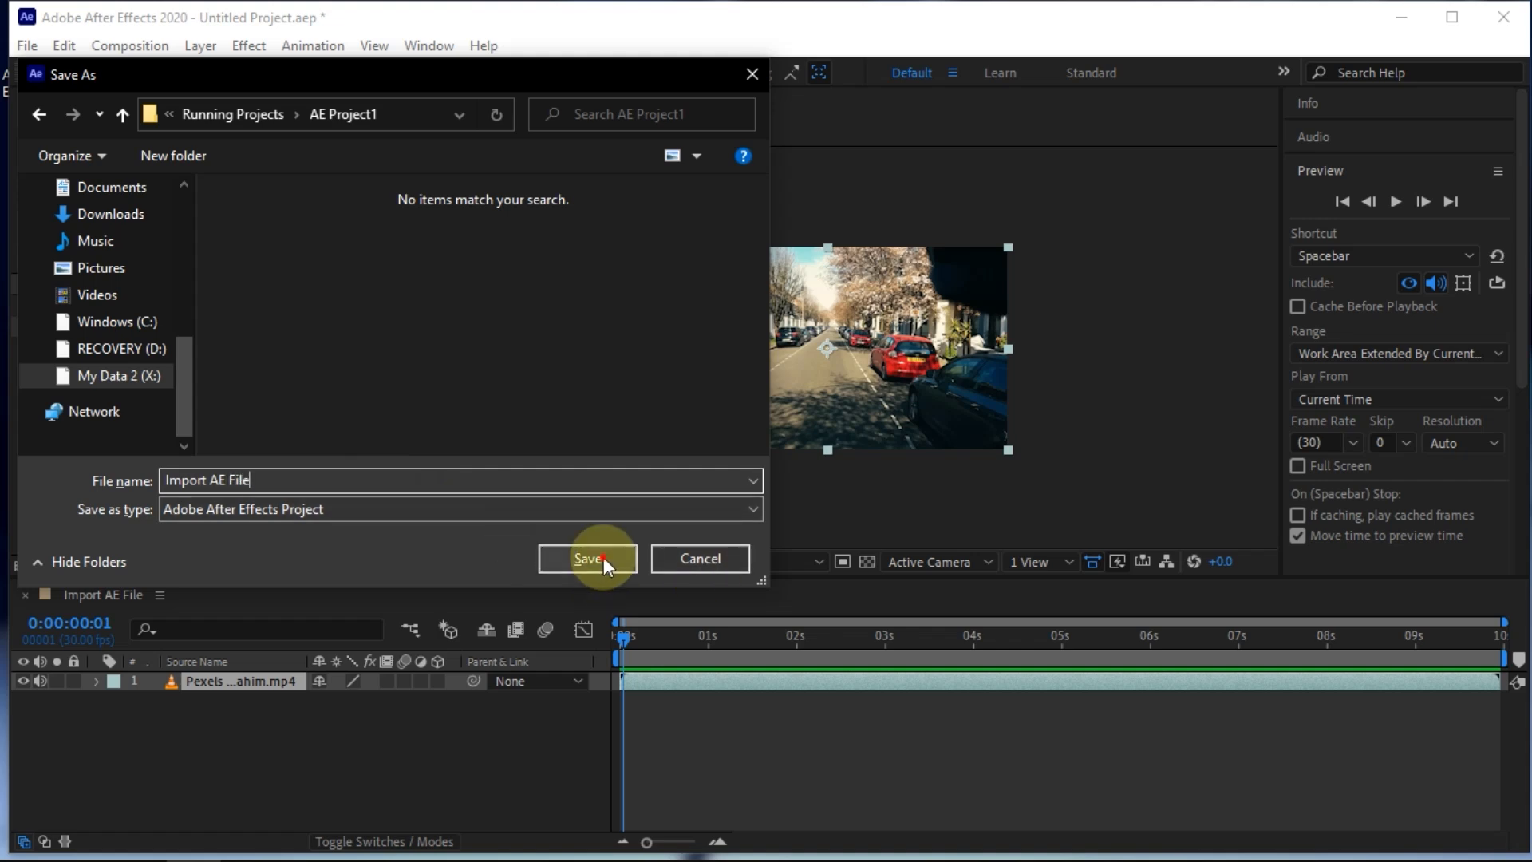
click(588, 558)
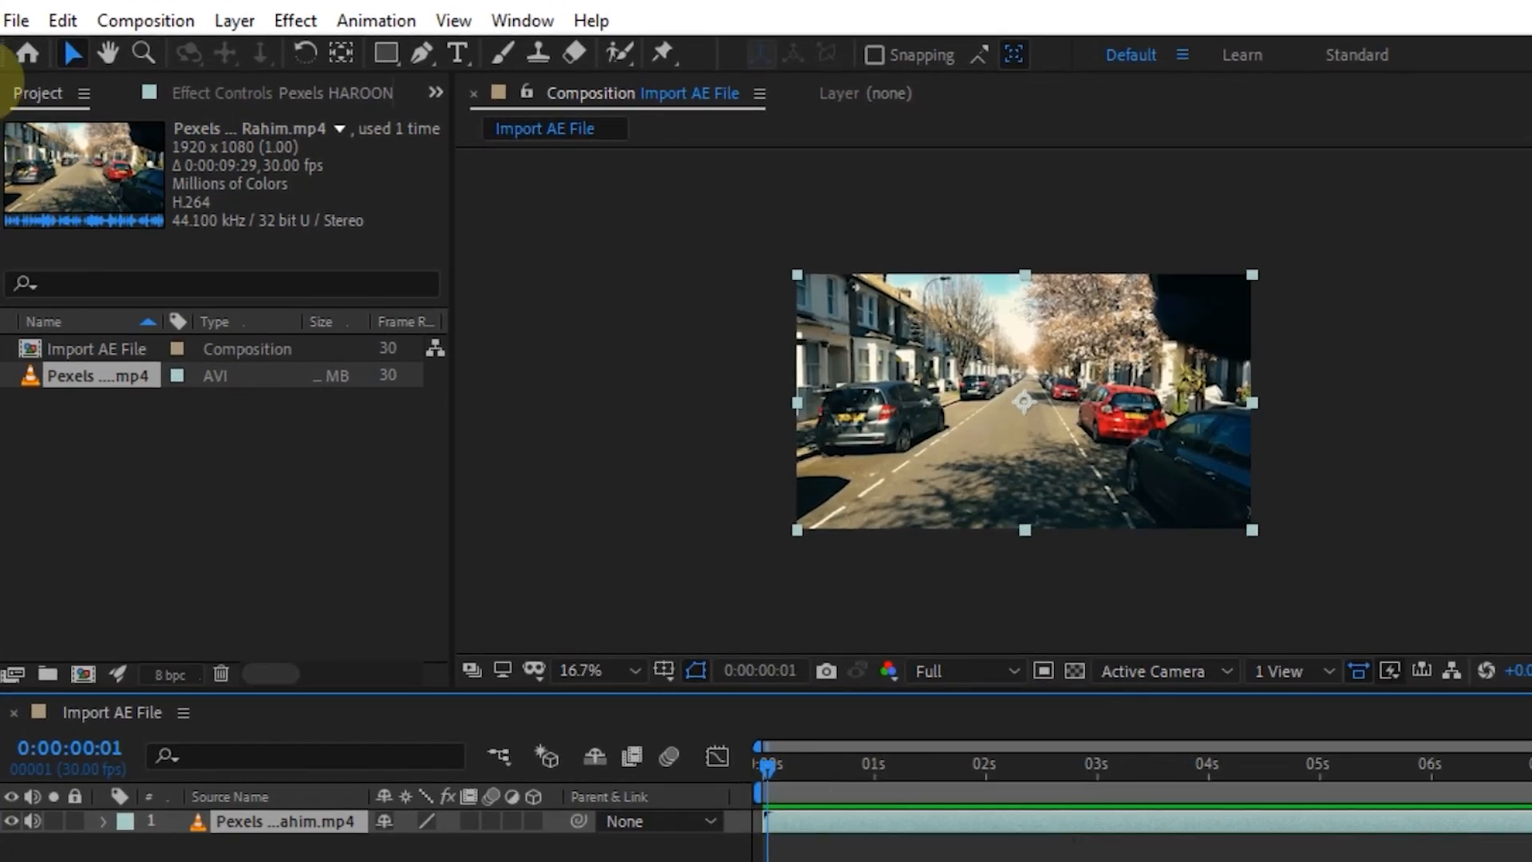
Step: Open the File menu's Export options to add the composition to the Media Encoder queue
click(16, 19)
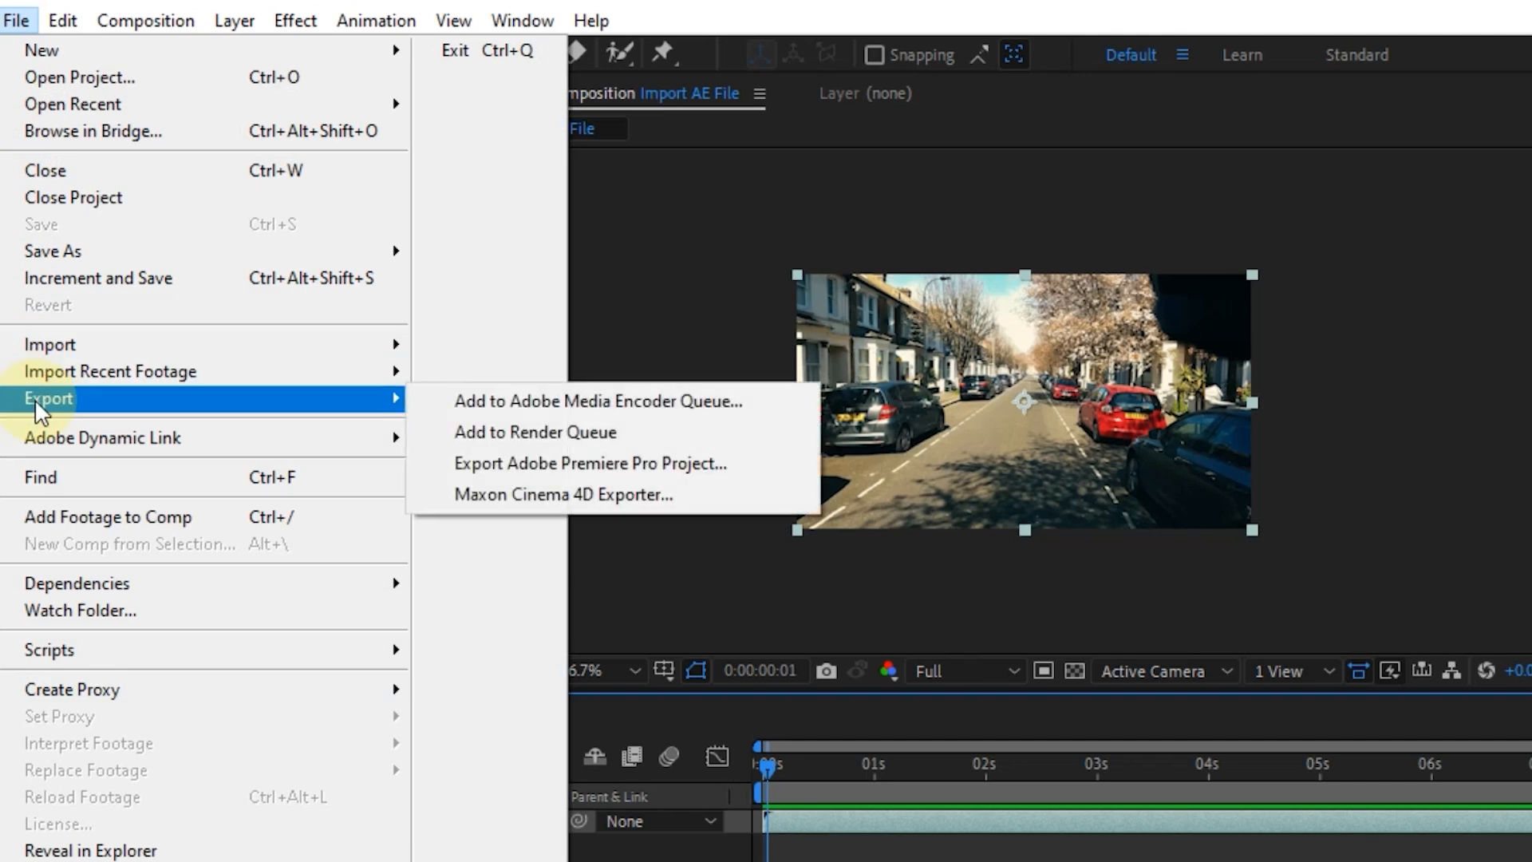
mouse_move(535, 406)
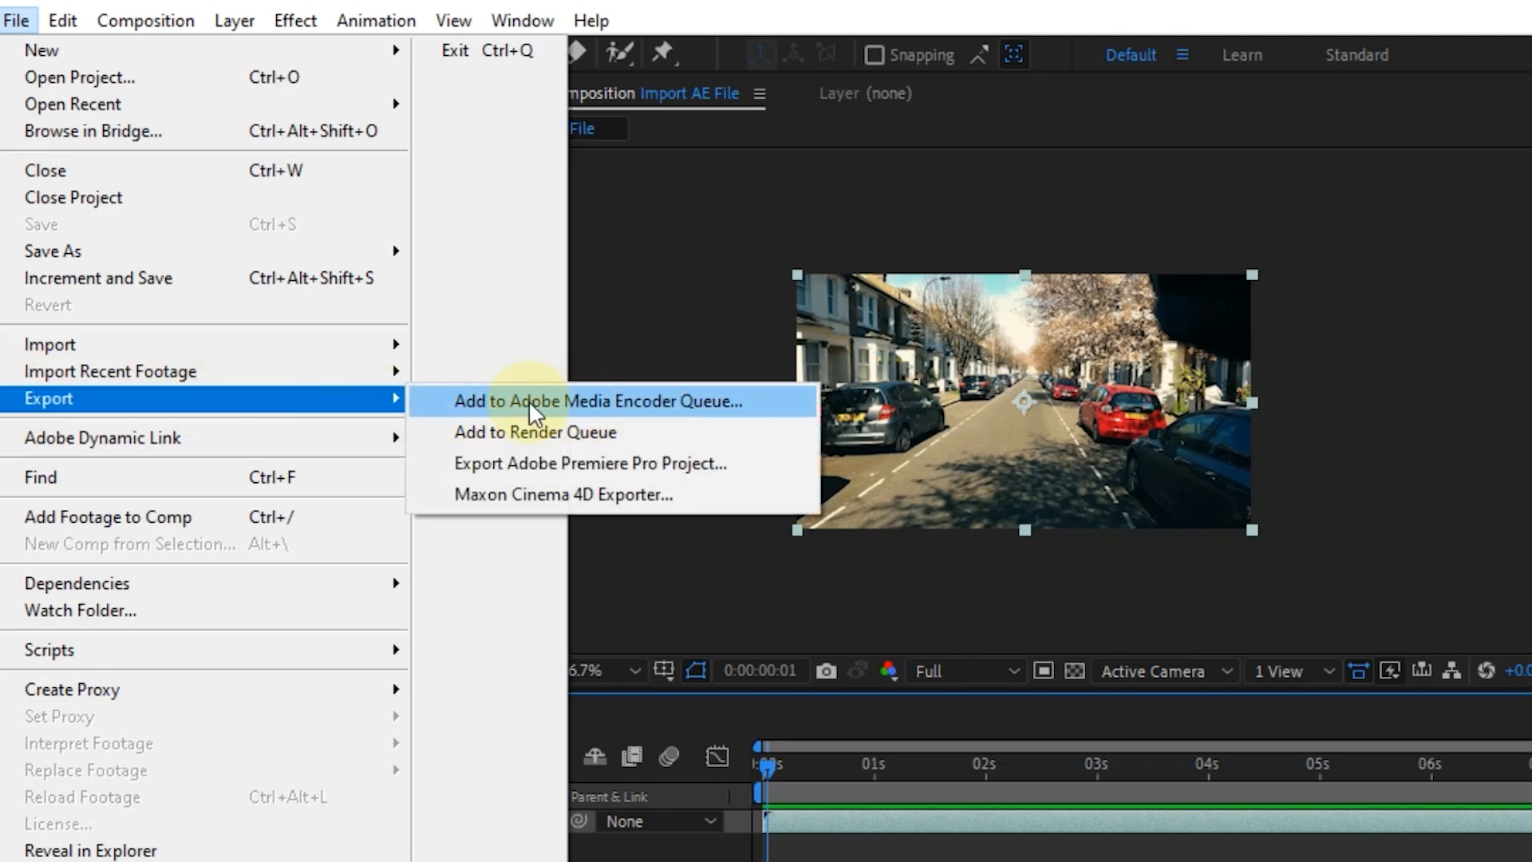
mouse_move(638, 420)
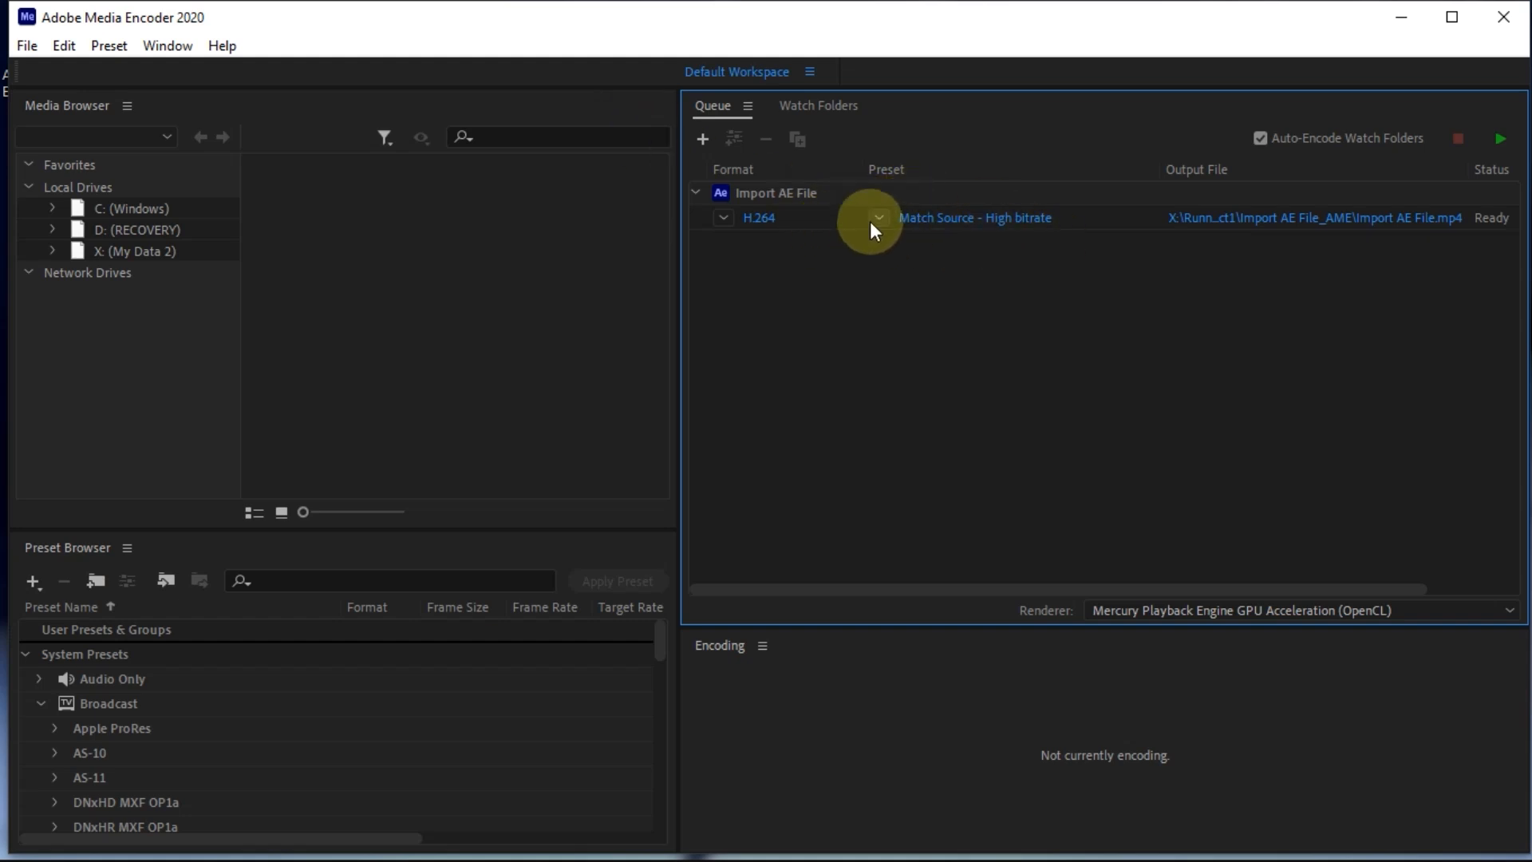
click(878, 218)
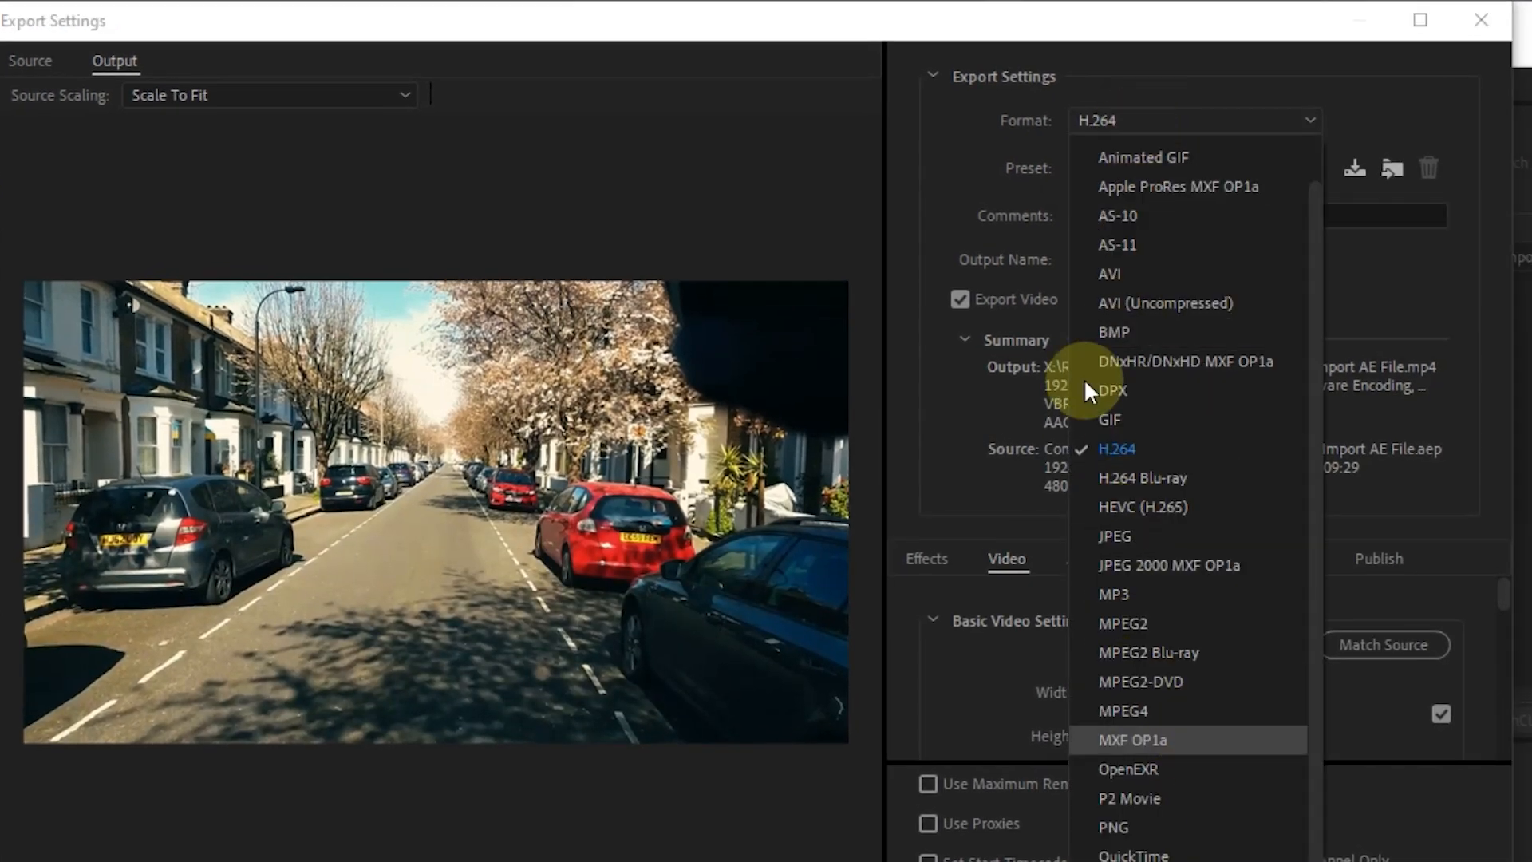
mouse_move(1420, 116)
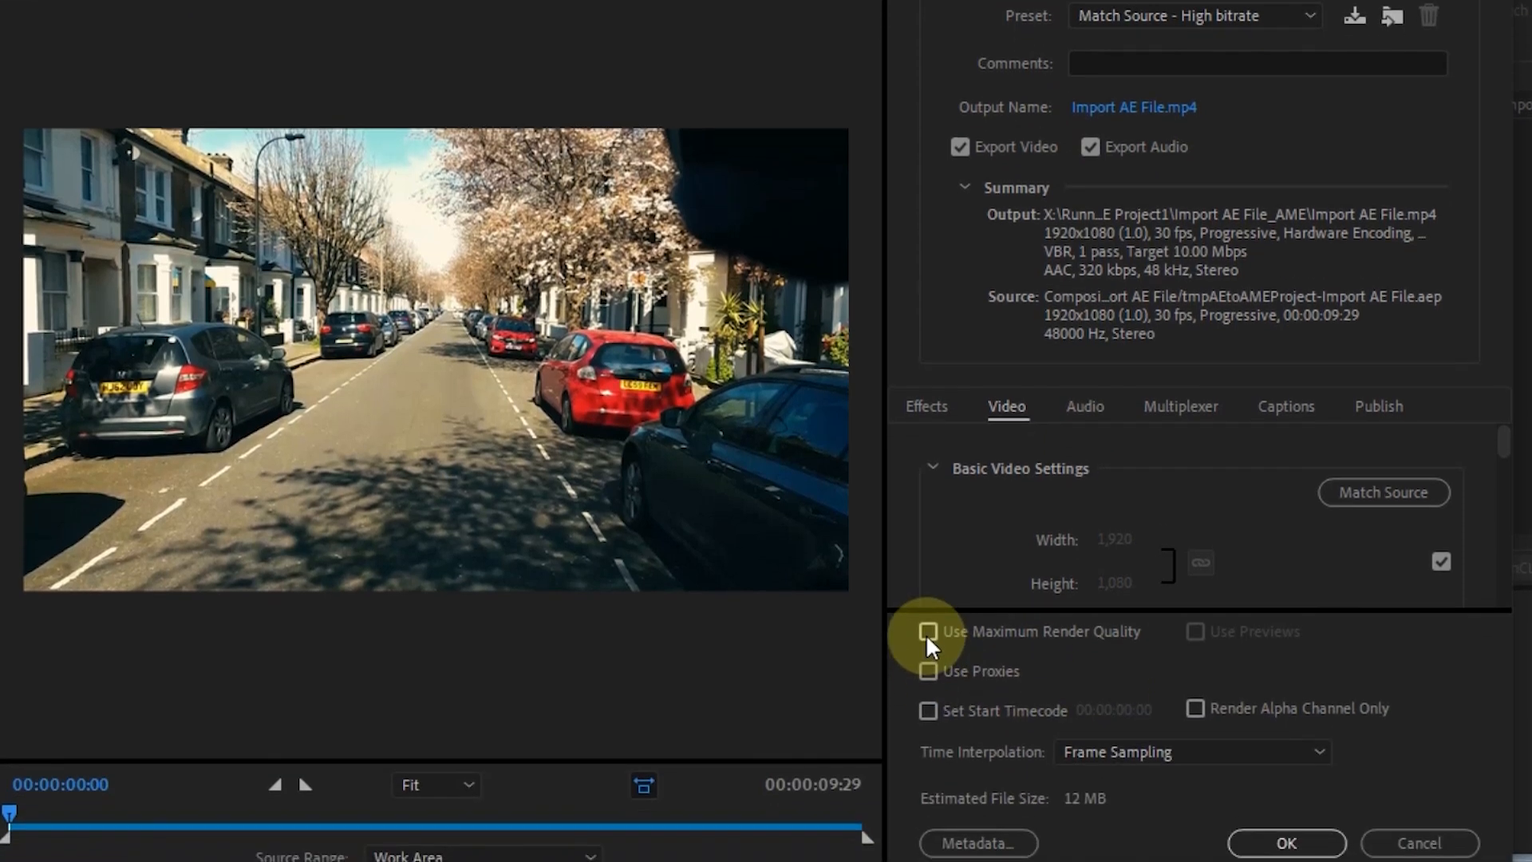
Step: Enable Use Maximum Render Quality and close the H.264 export settings
click(1299, 842)
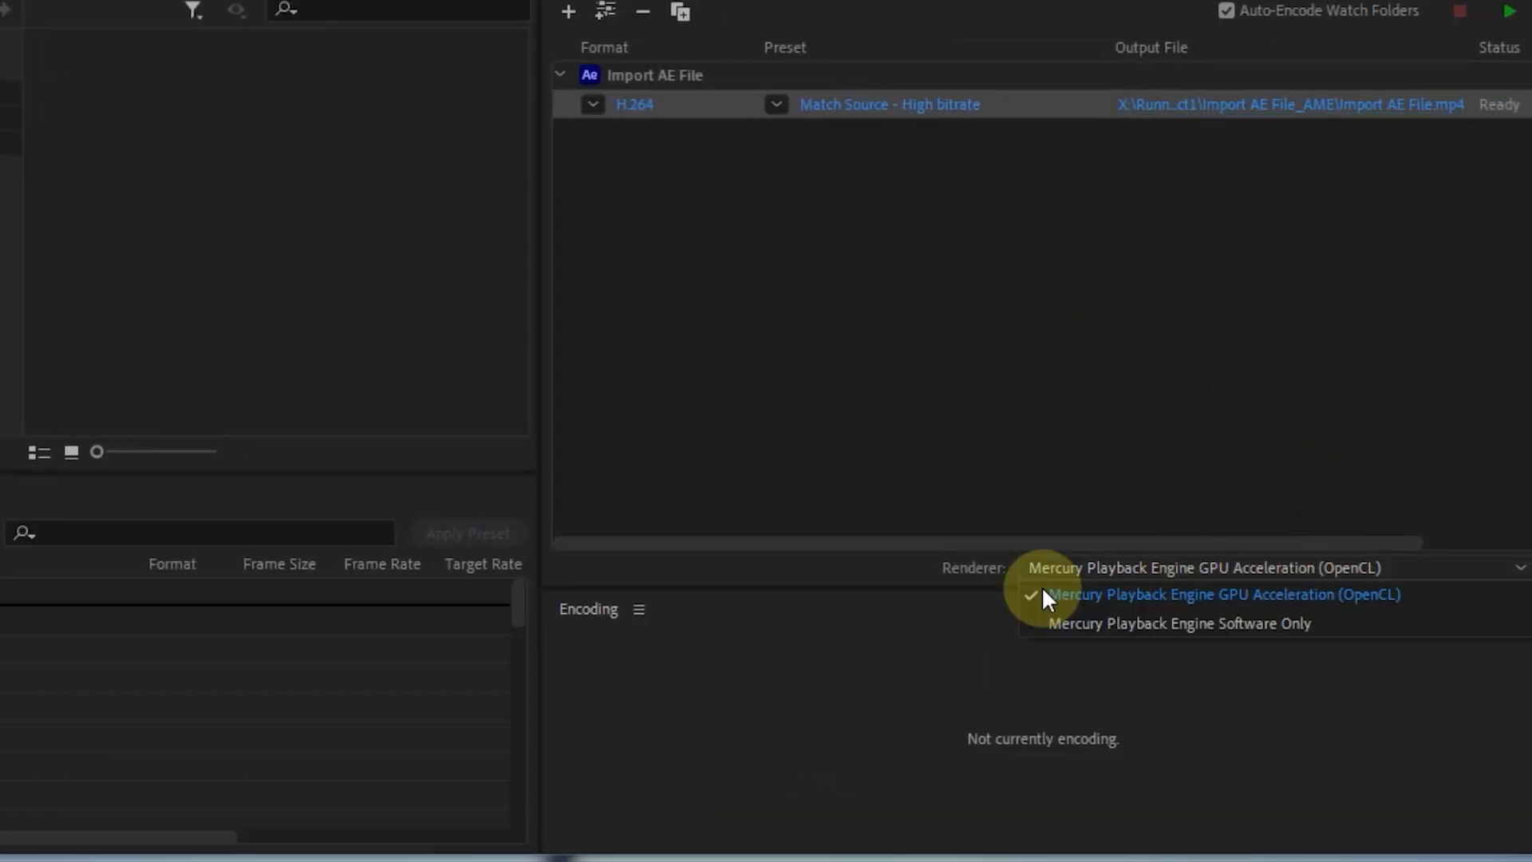
mouse_move(991, 587)
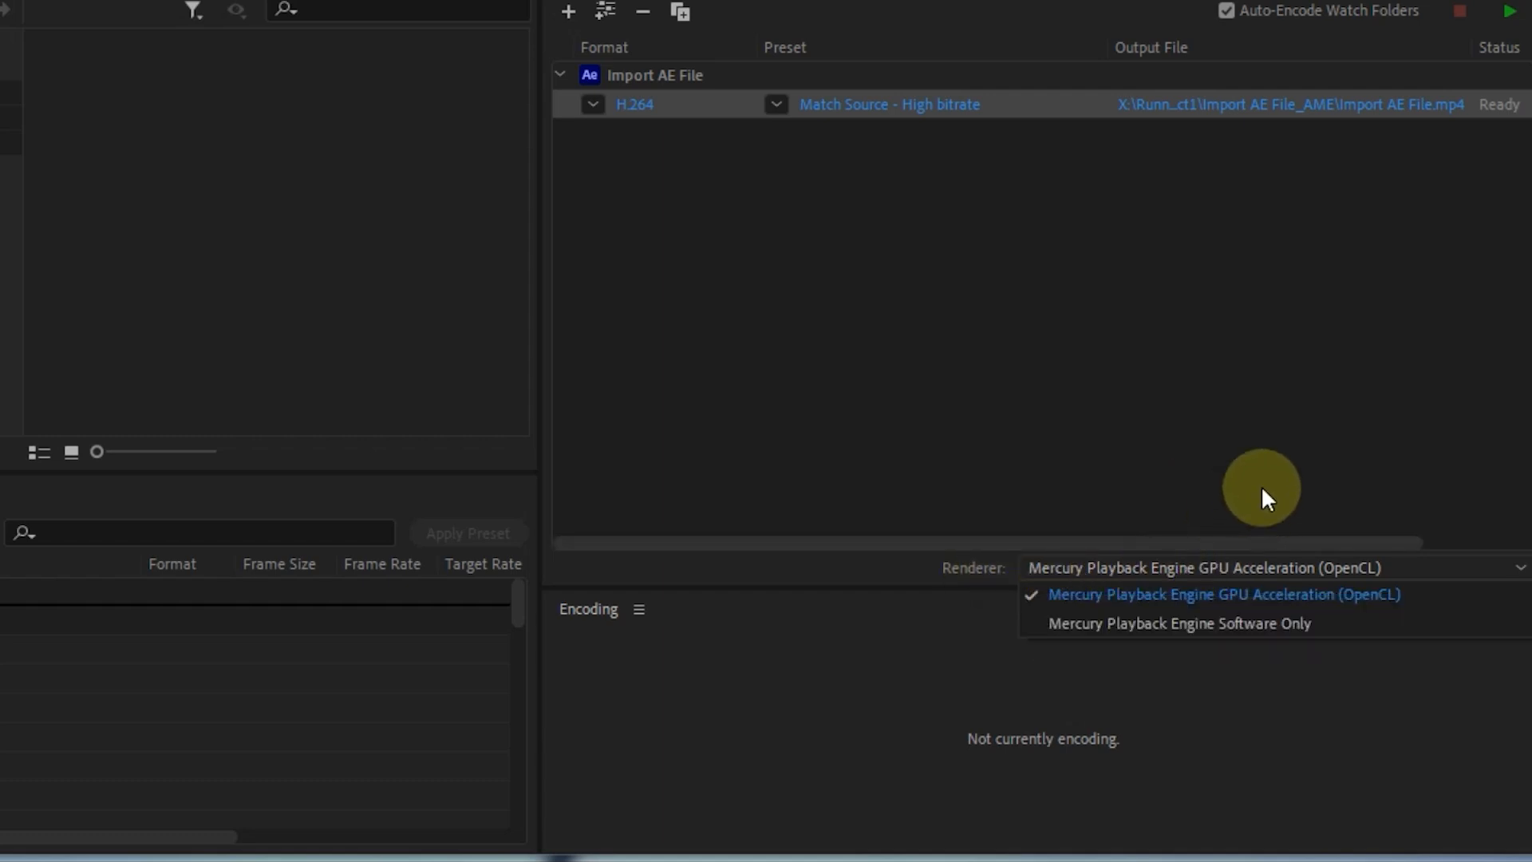
click(1231, 594)
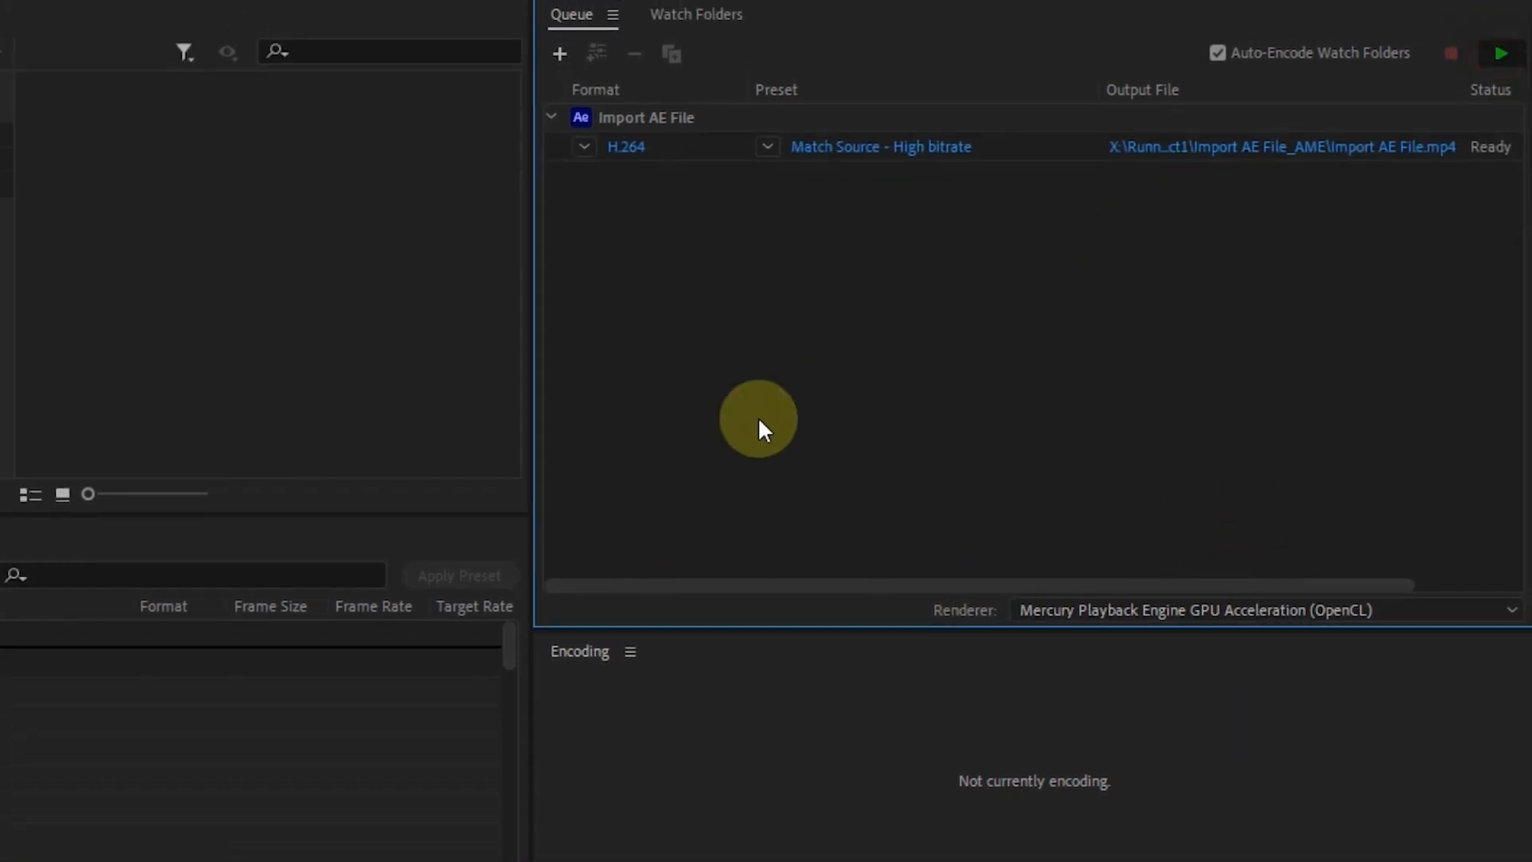
Step: Remove the finished Import AE File job from the queue, confirming with Yes
click(1497, 54)
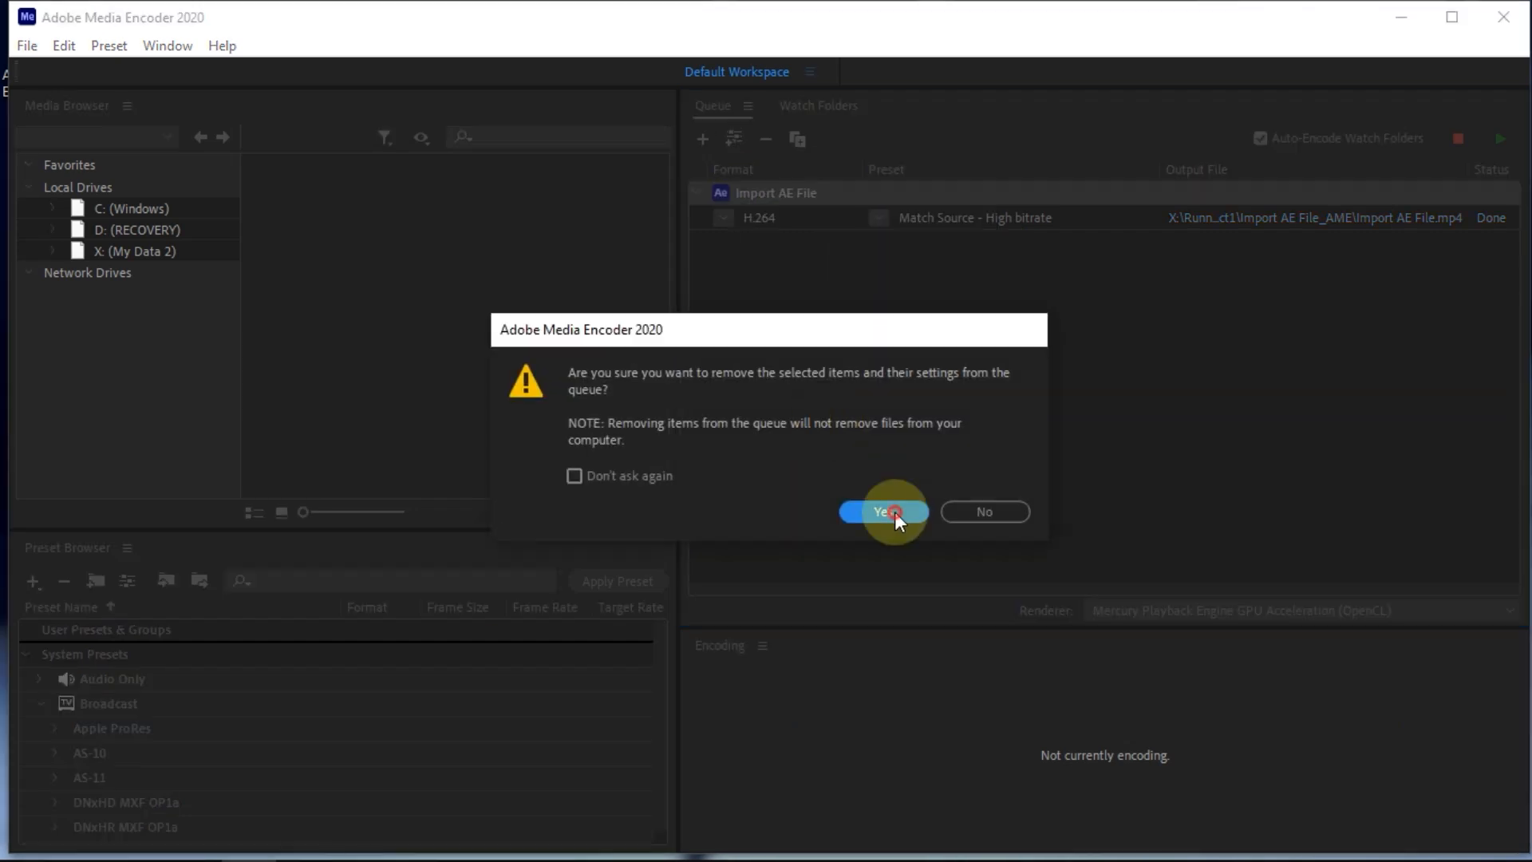
click(884, 511)
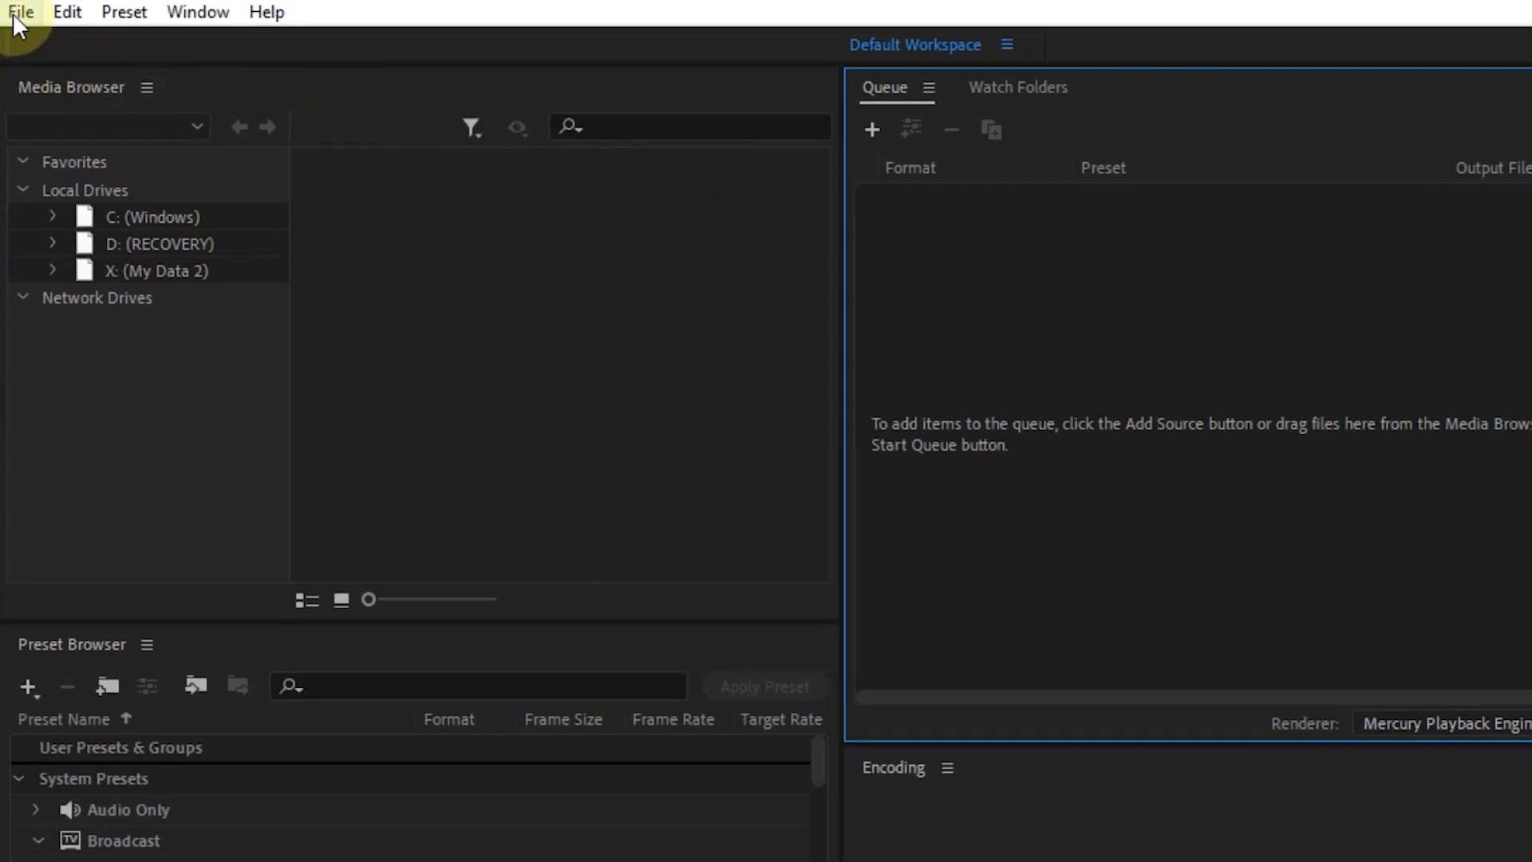
Step: Choose File > Add After Effects Composition in Media Encoder
click(27, 12)
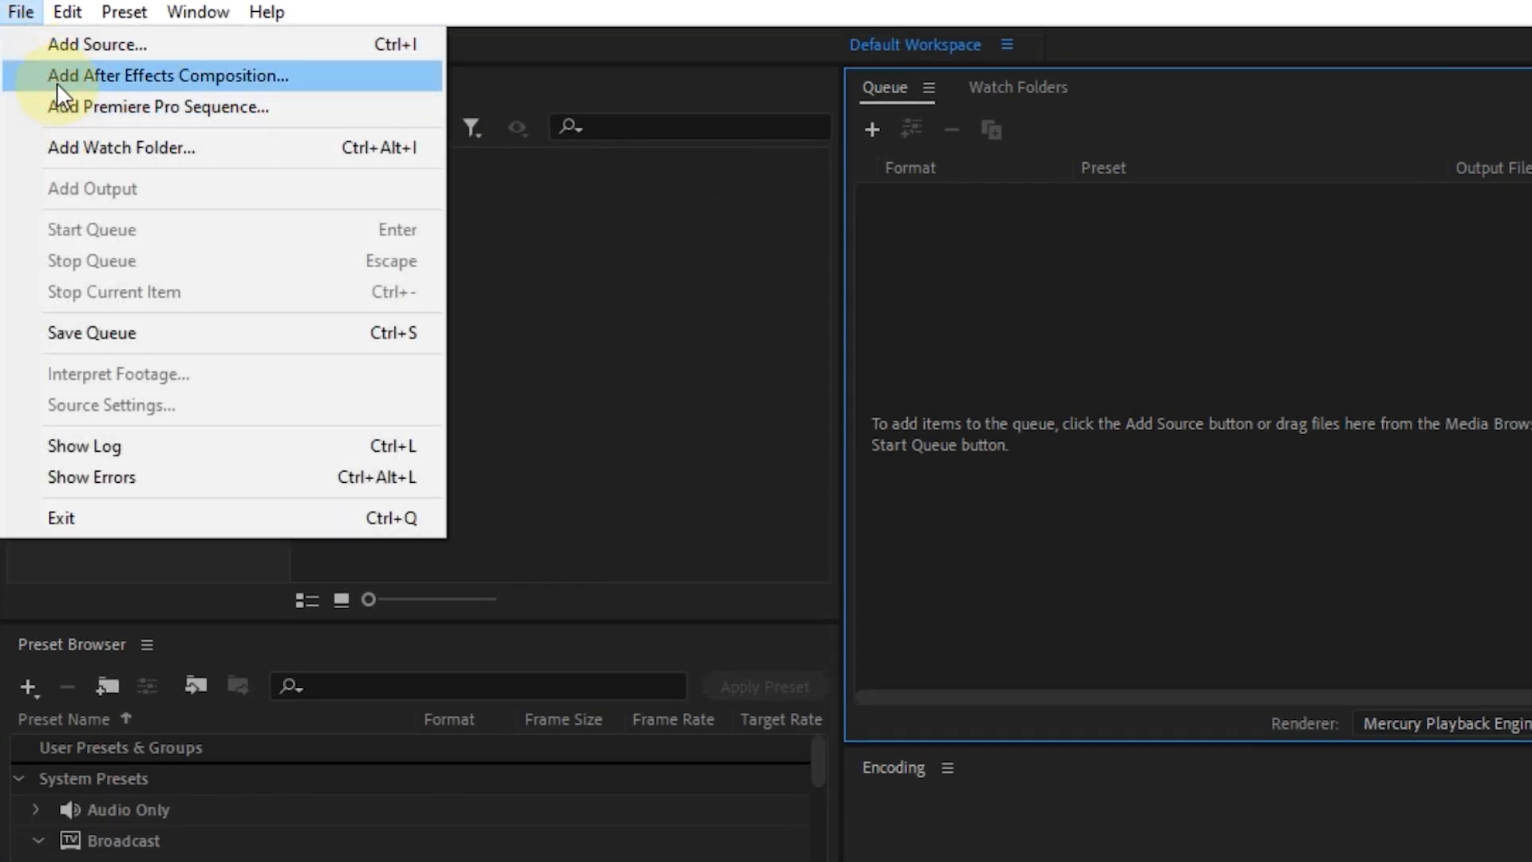
mouse_move(213, 82)
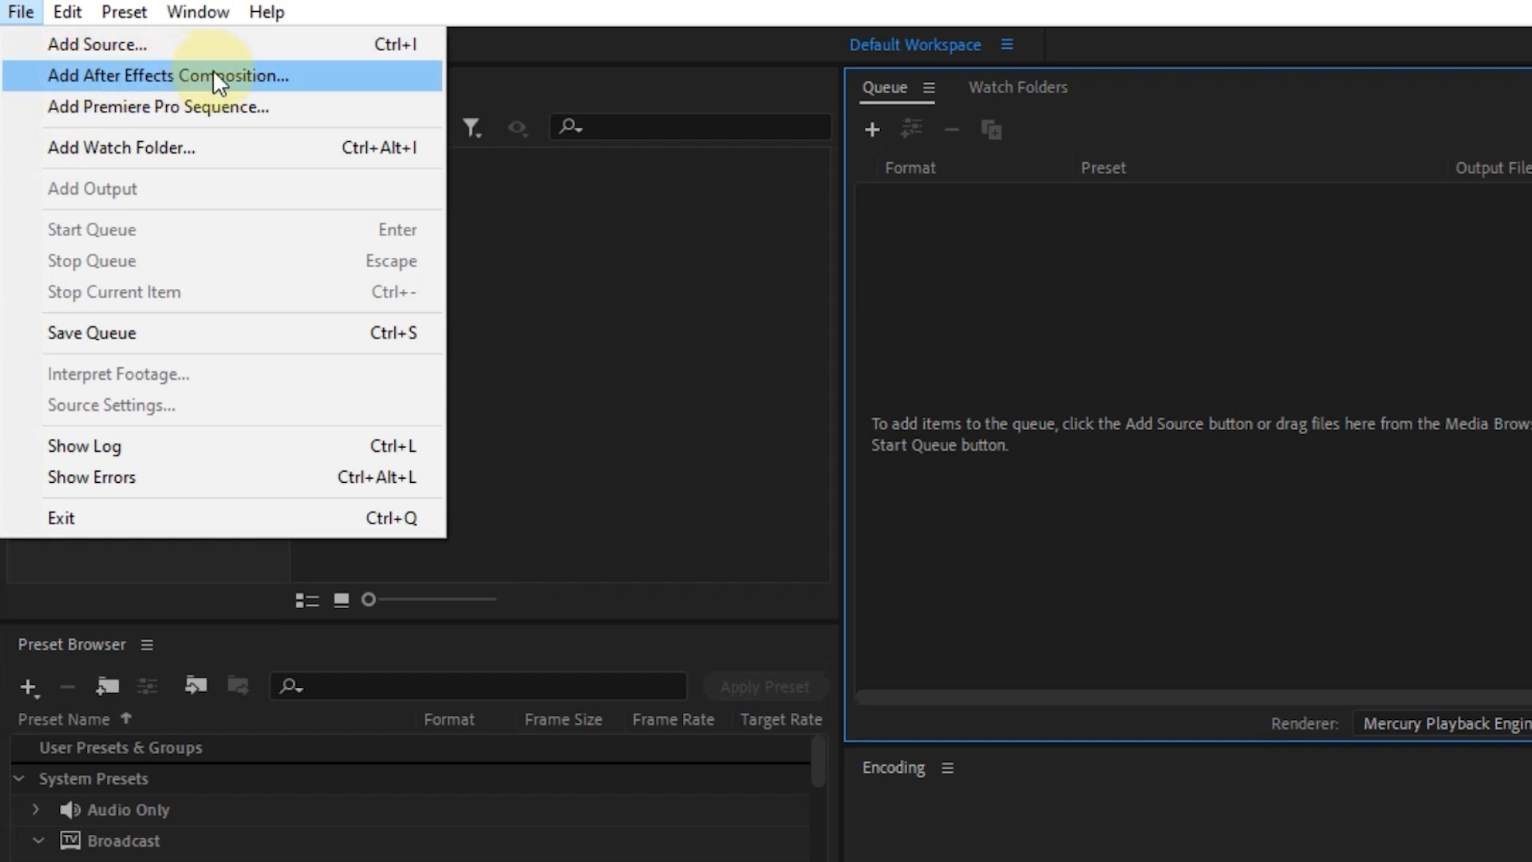
click(167, 76)
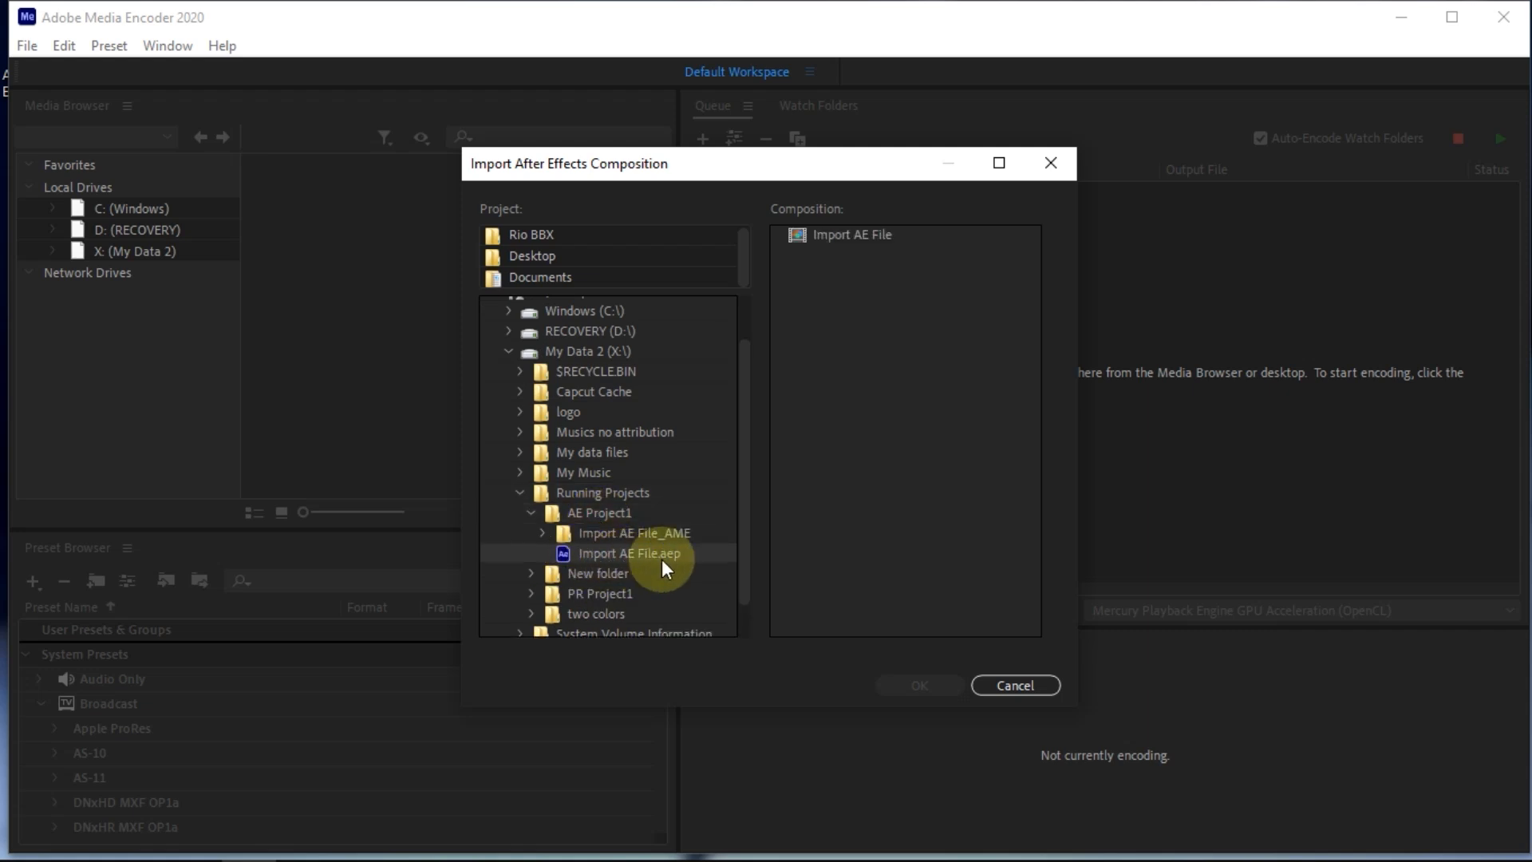
mouse_move(658, 567)
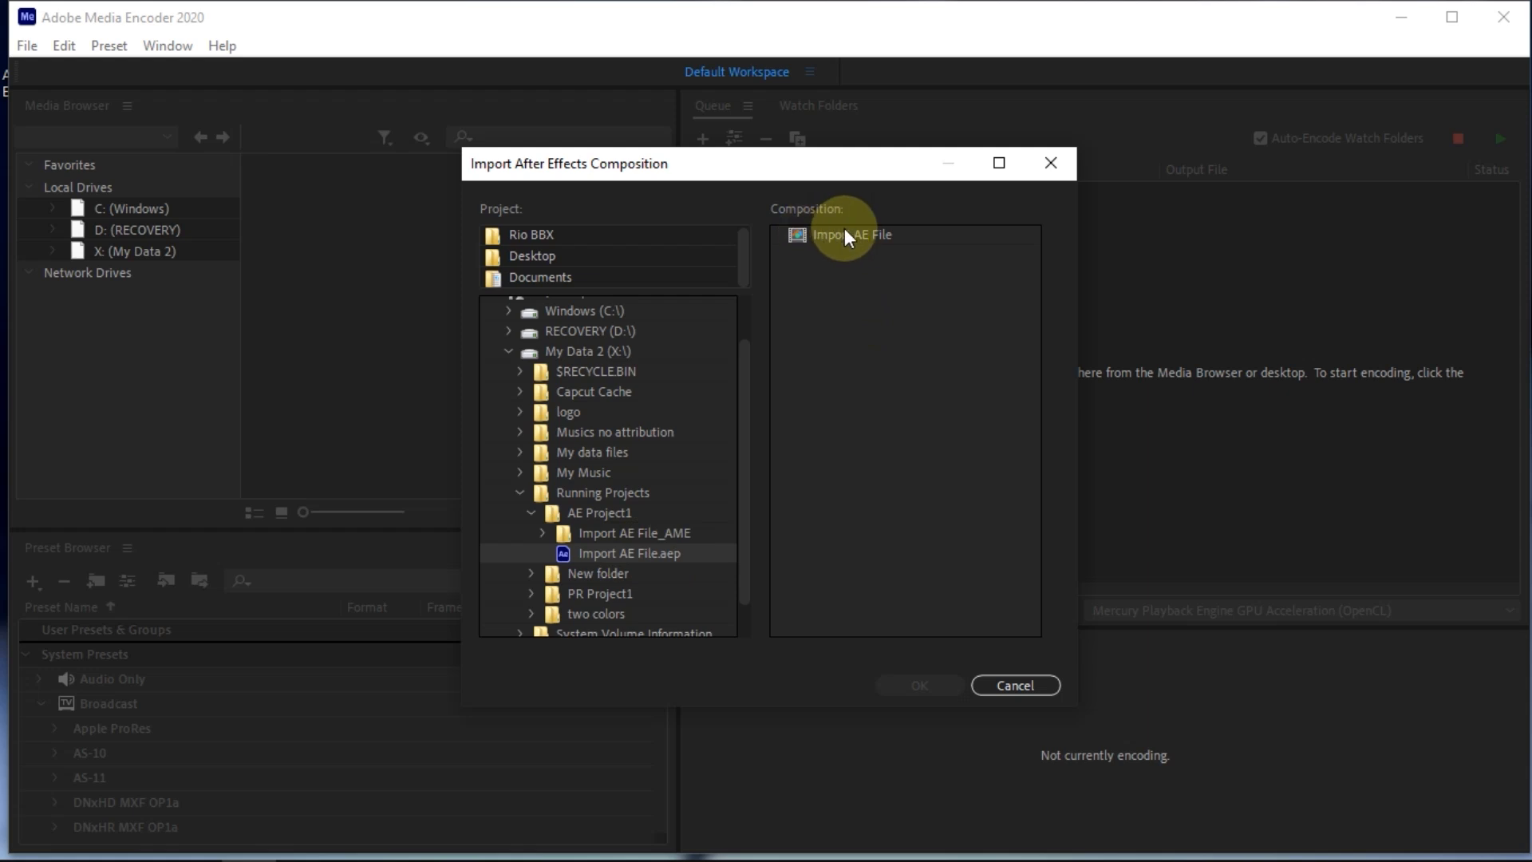
Step: Import the Import AE File composition from Import AE File.aep into the queue
click(852, 234)
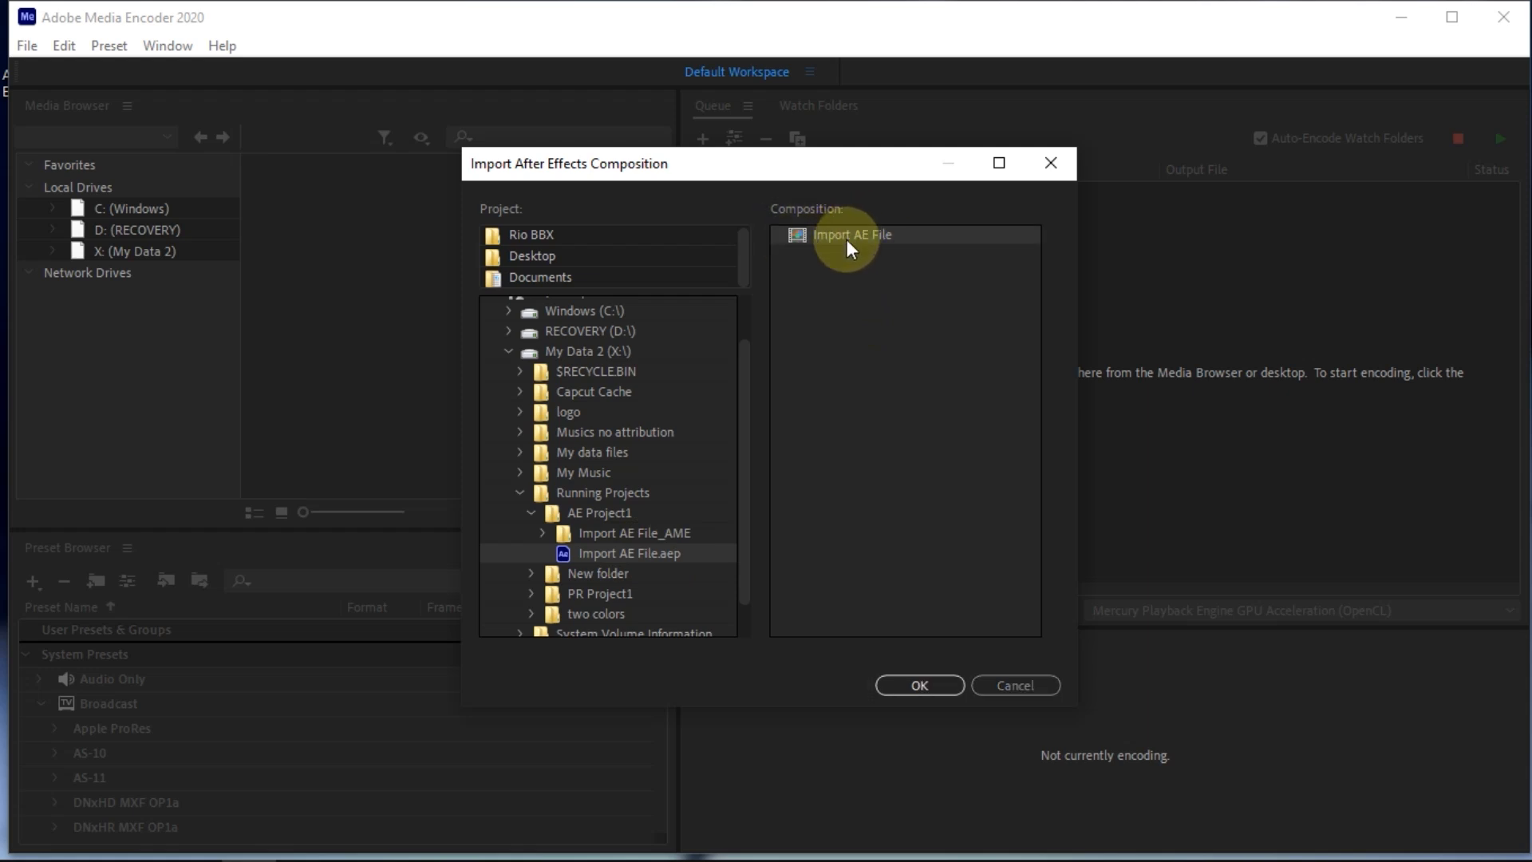
click(919, 685)
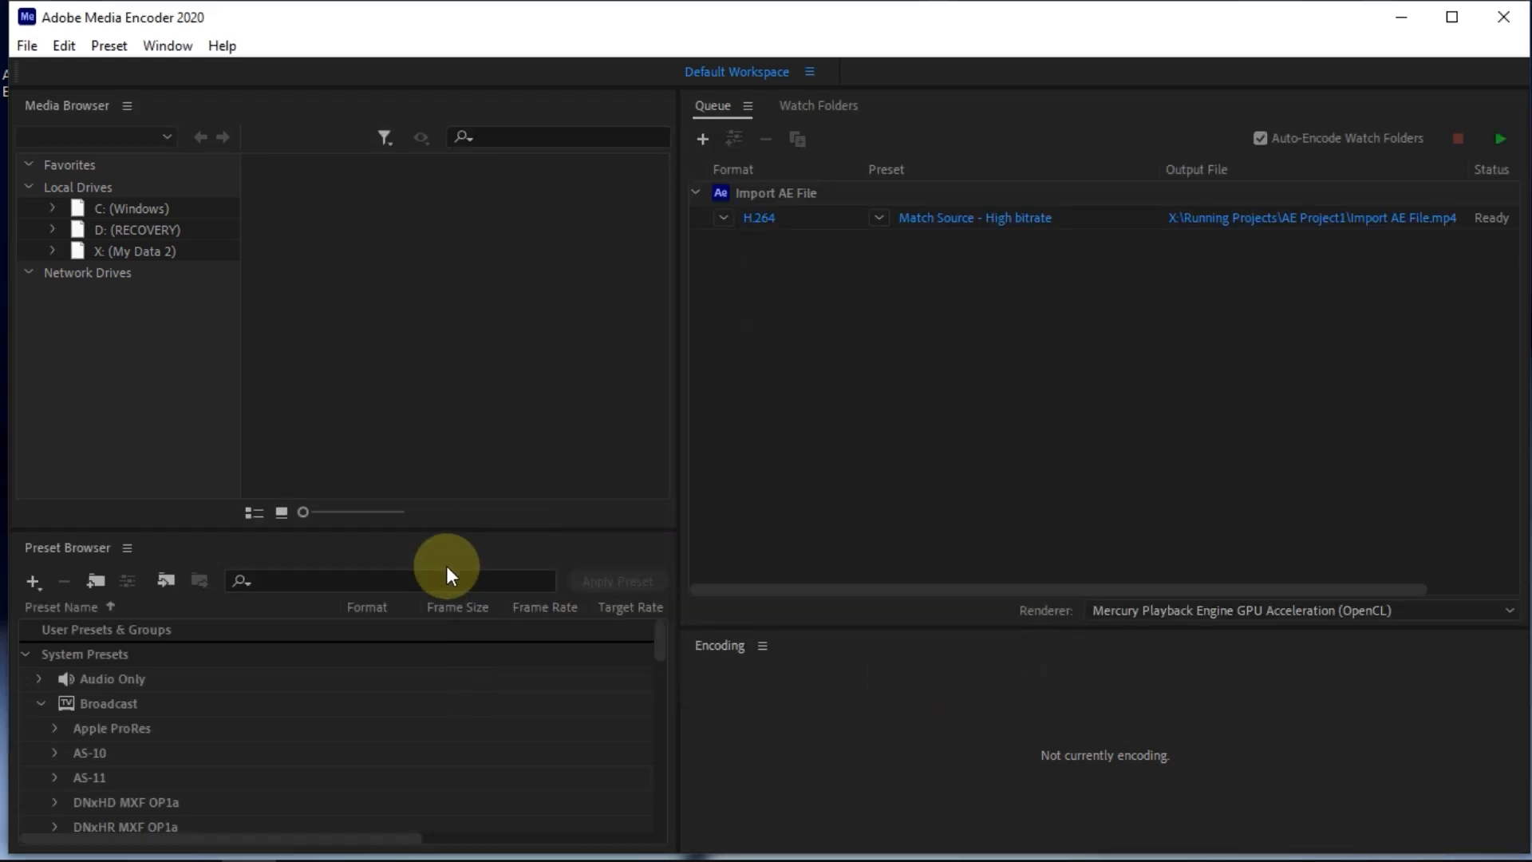
mouse_move(1426, 219)
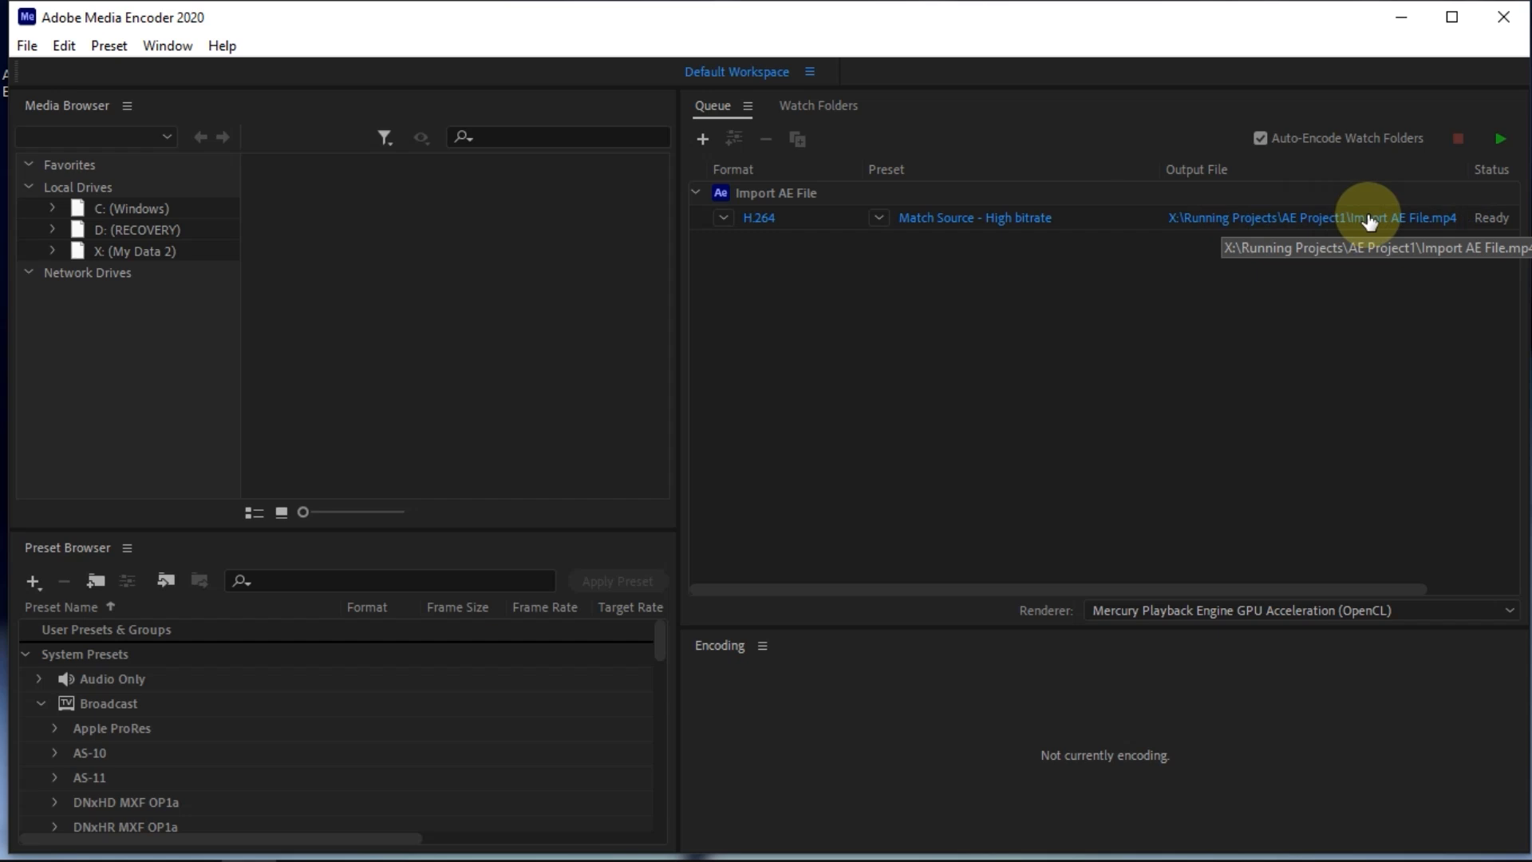
Step: Start the queue to encode Import AE File.mp4 with Match Source - High bitrate
click(1500, 139)
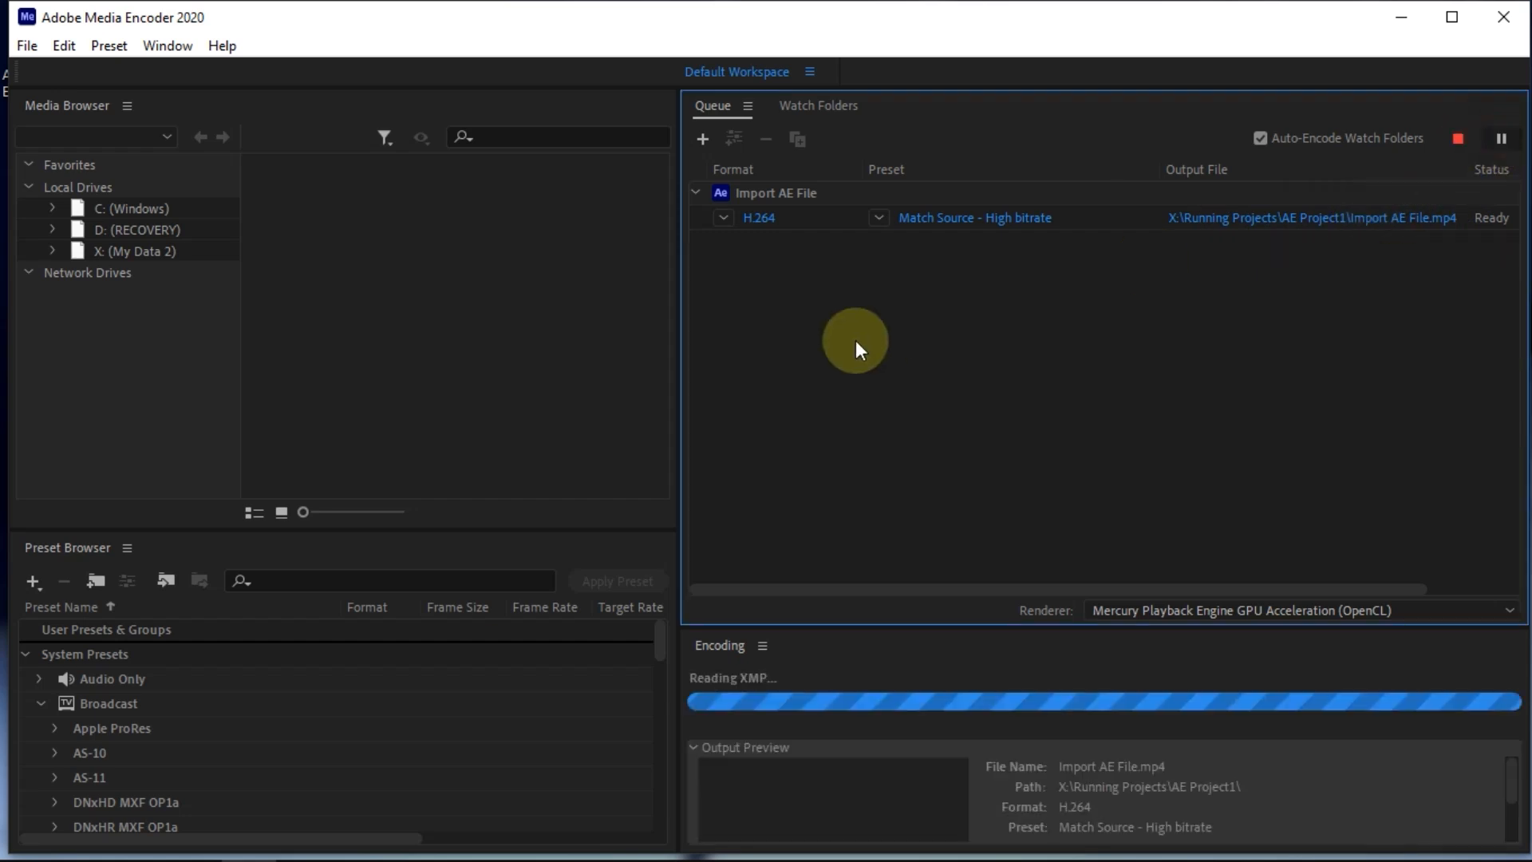